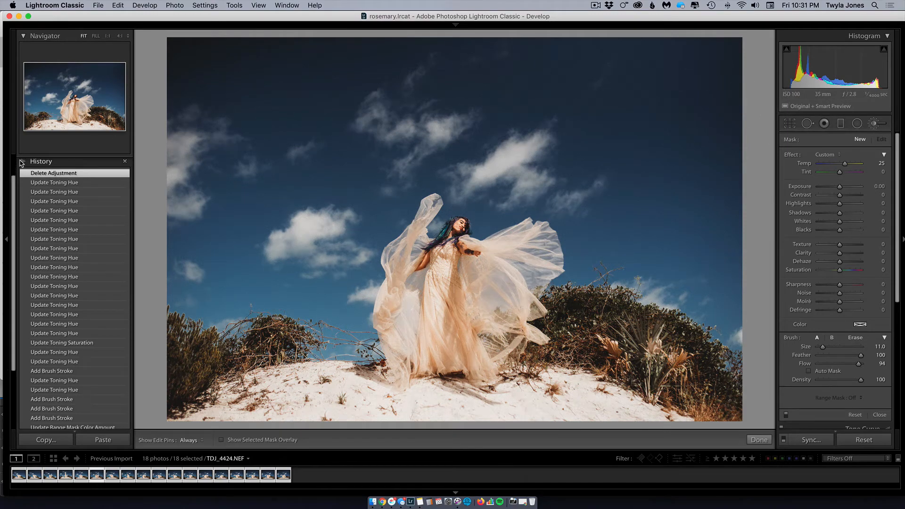
Step: Collapse the edit history list so the HSL saturation settings stay in view
{"action": "left_click", "coordinate": [41, 161]}
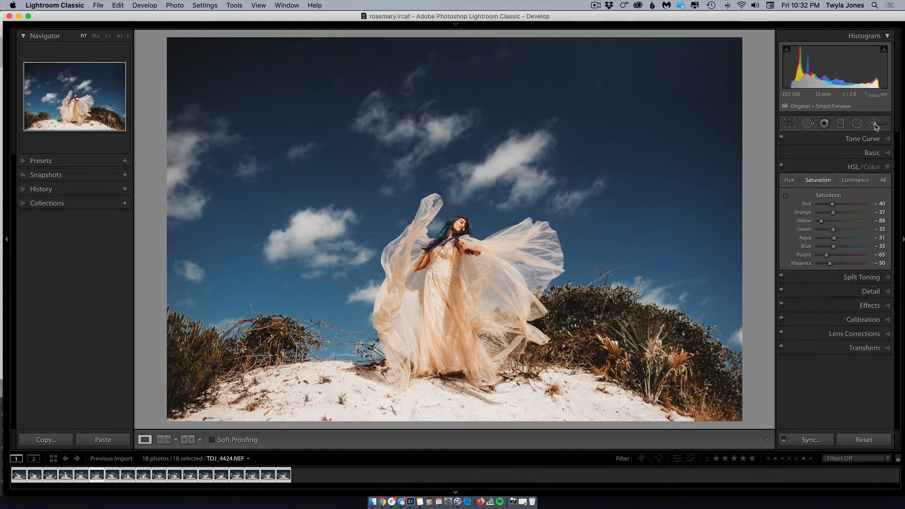
Step: Open a new Adjustment Brush and reset all its effect sliders to 0
{"action": "left_click", "coordinate": [875, 124]}
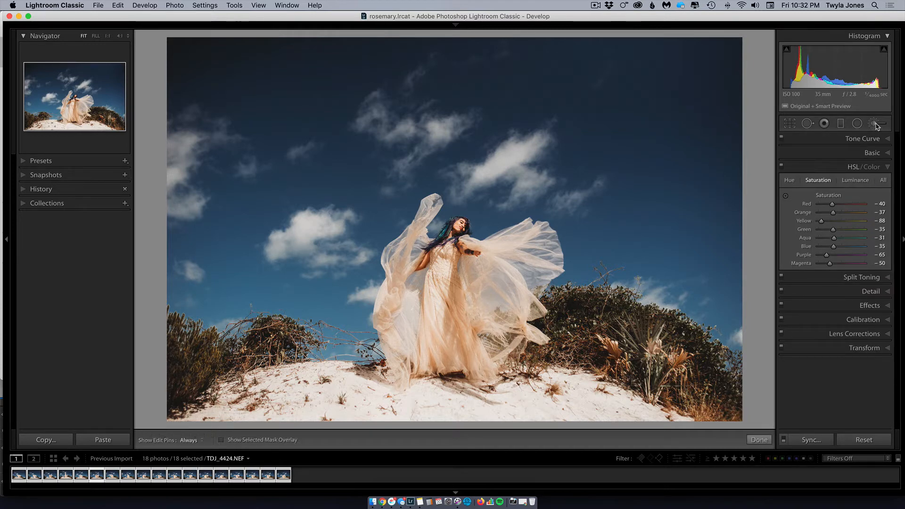
{"action": "left_click", "coordinate": [877, 123]}
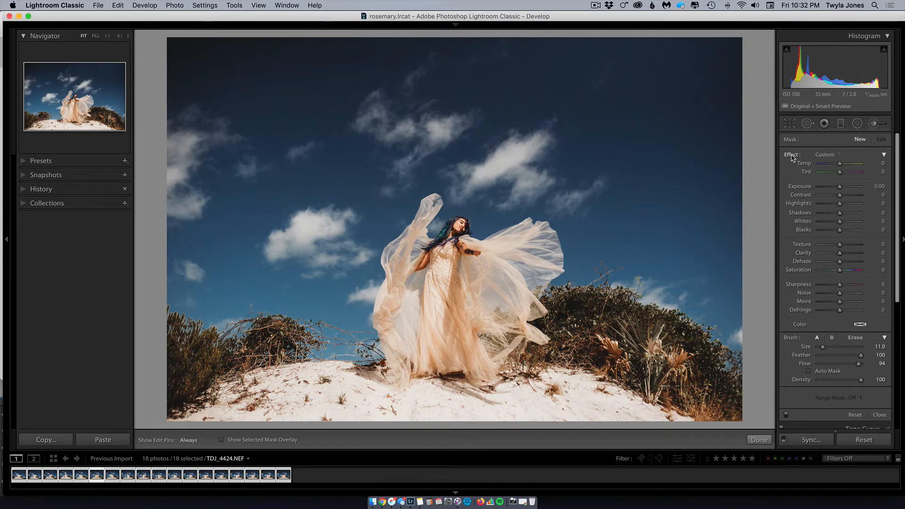
{"action": "mouse_move", "coordinate": [558, 270]}
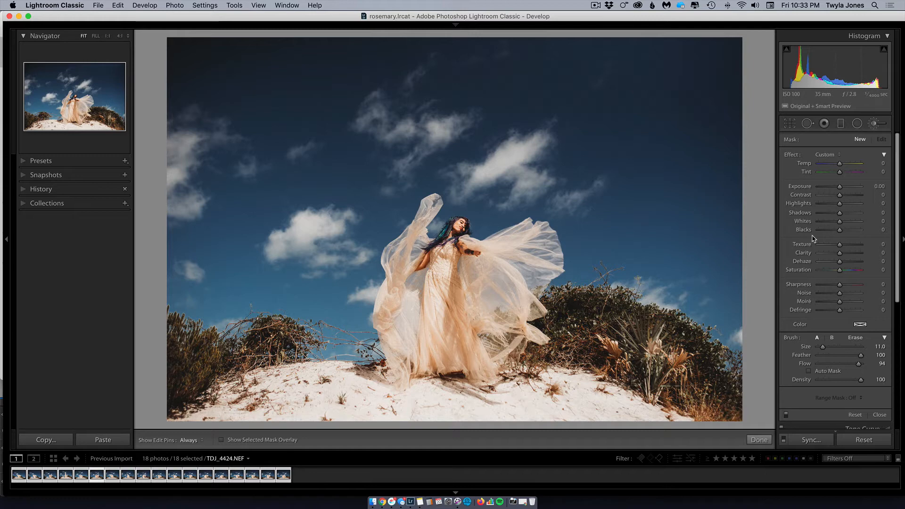
{"action": "mouse_move", "coordinate": [818, 230]}
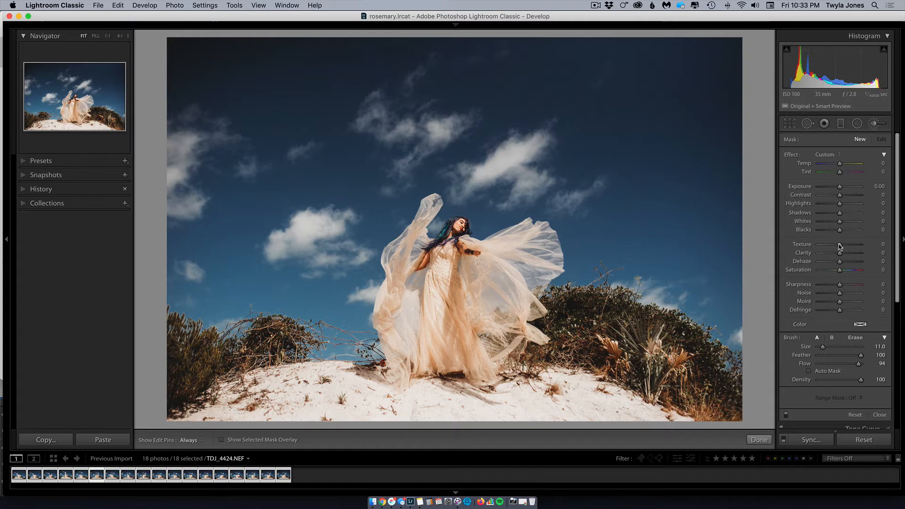
{"action": "scroll", "scroll_direction": "down", "scroll_amount": 3}
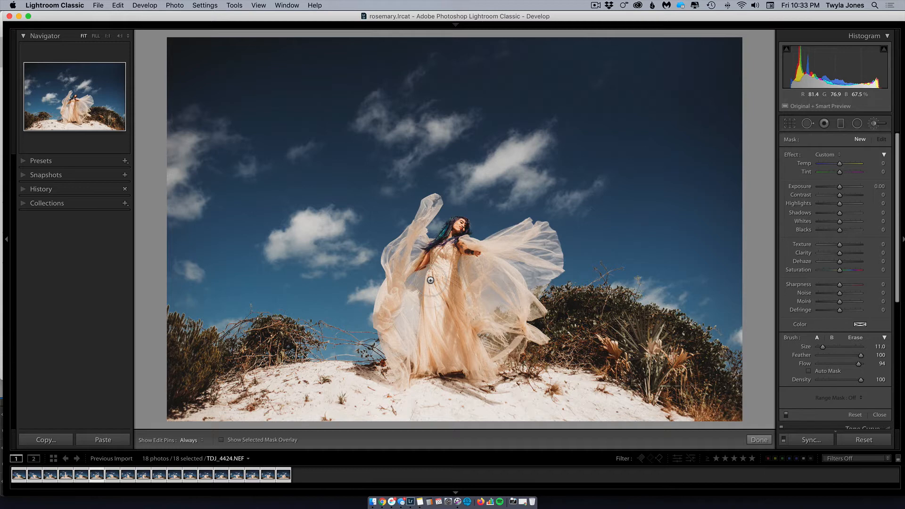
Step: Turn on the mask overlay and paint the gown and flowing veil into the mask
{"action": "left_click", "coordinate": [221, 439]}
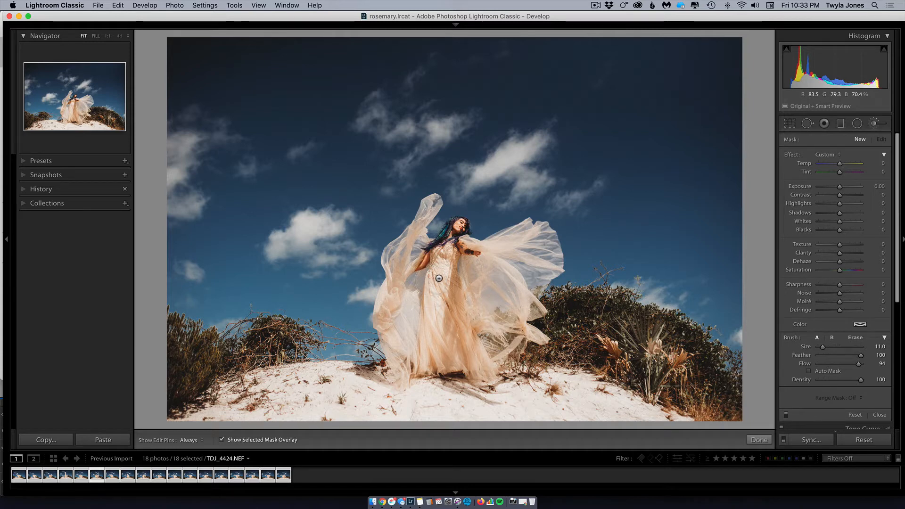
{"action": "left_click_drag", "start_coordinate": [439, 279], "coordinate": [445, 324]}
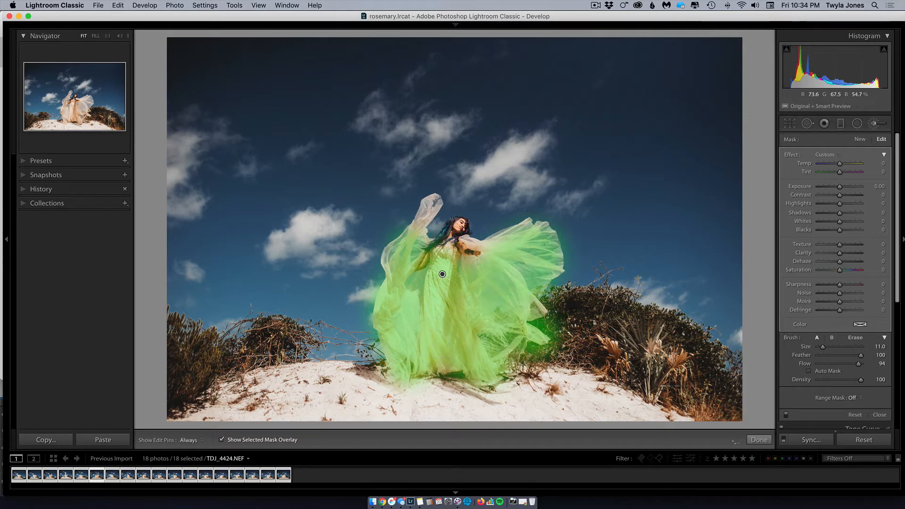
{"action": "left_click_drag", "start_coordinate": [843, 347], "coordinate": [822, 347]}
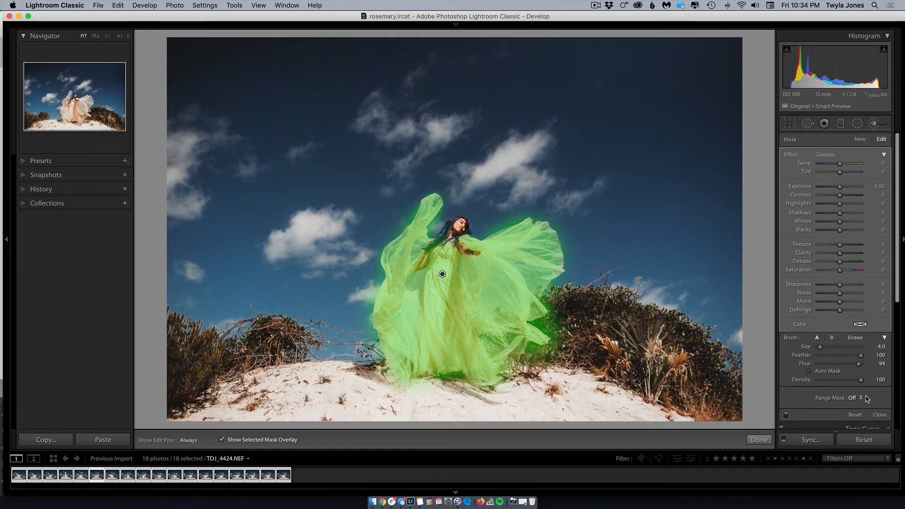
Step: Apply a Color range mask to the brush and lower its Amount to 0
{"action": "left_click", "coordinate": [857, 397]}
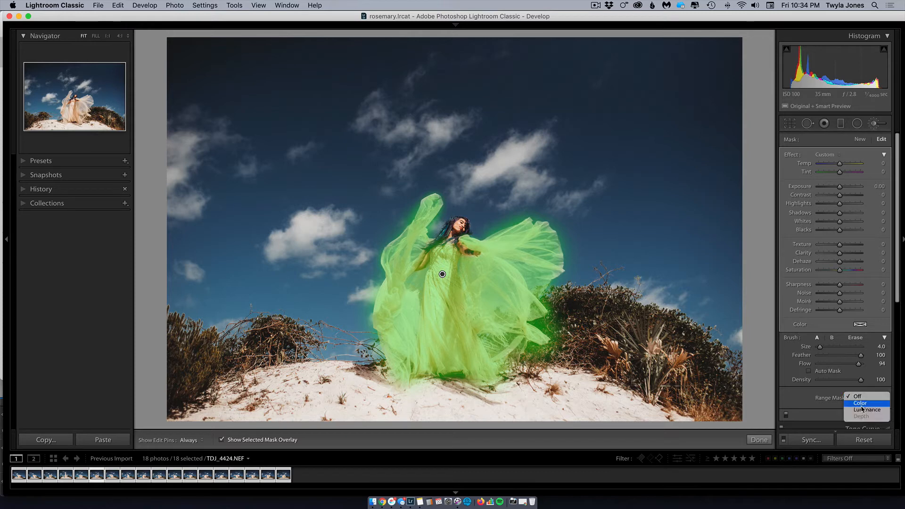
{"action": "left_click", "coordinate": [860, 403]}
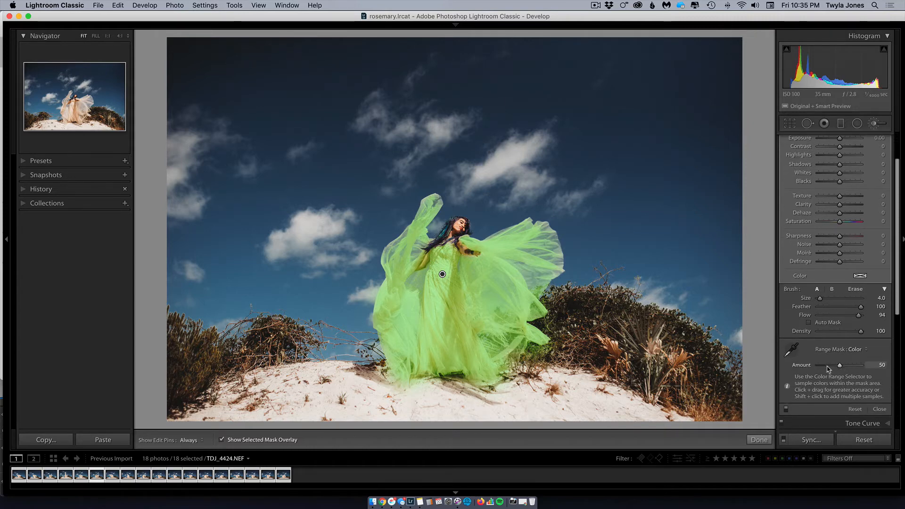
{"action": "left_click_drag", "start_coordinate": [839, 365], "coordinate": [824, 364]}
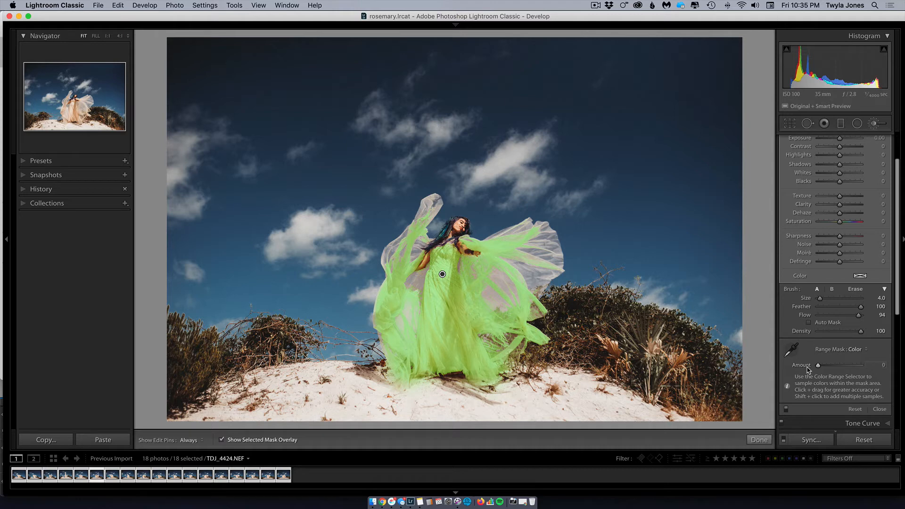
{"action": "mouse_move", "coordinate": [811, 356]}
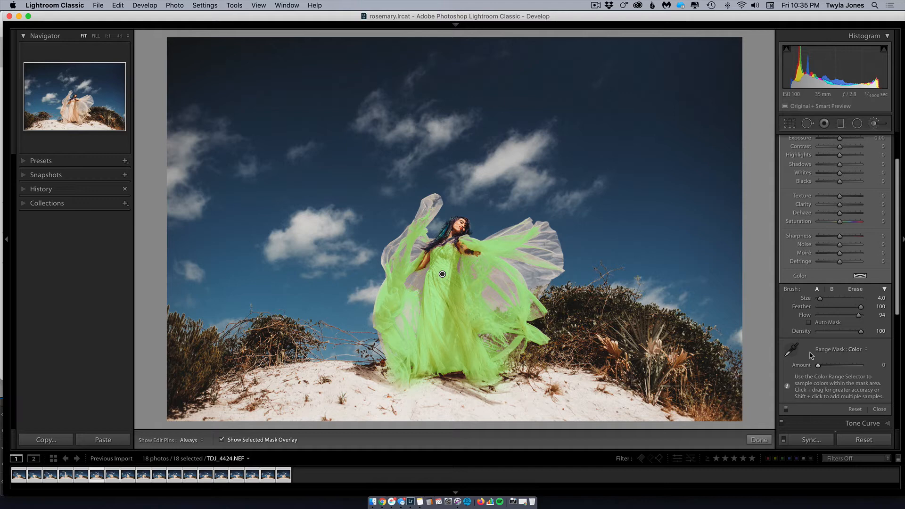
{"action": "mouse_move", "coordinate": [808, 355]}
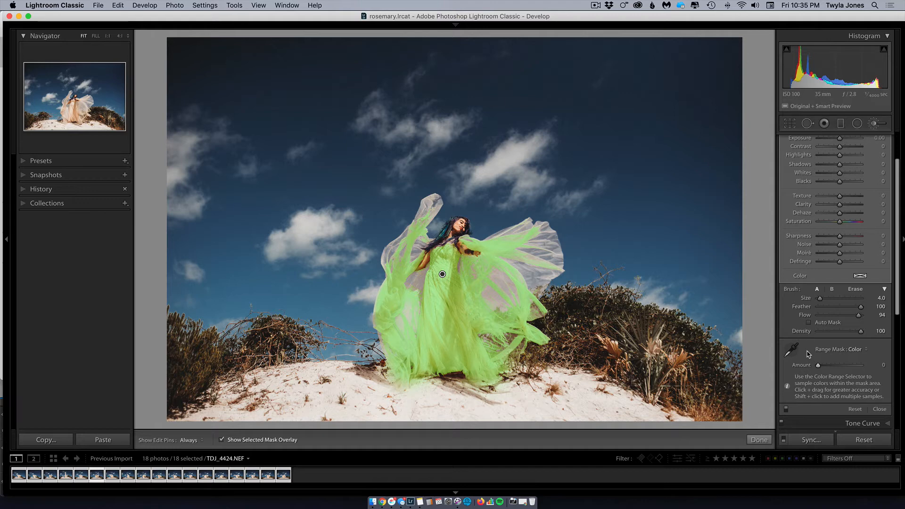
Step: Hide the overlay, test extreme exposures, settle at -0.11, and open the tint picker
{"action": "left_click", "coordinate": [222, 439]}
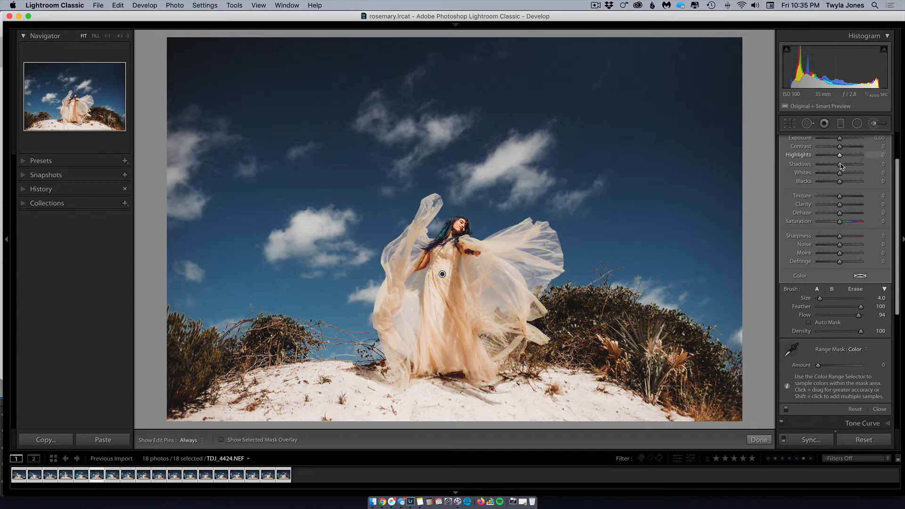
{"action": "left_click_drag", "start_coordinate": [839, 186], "coordinate": [856, 186]}
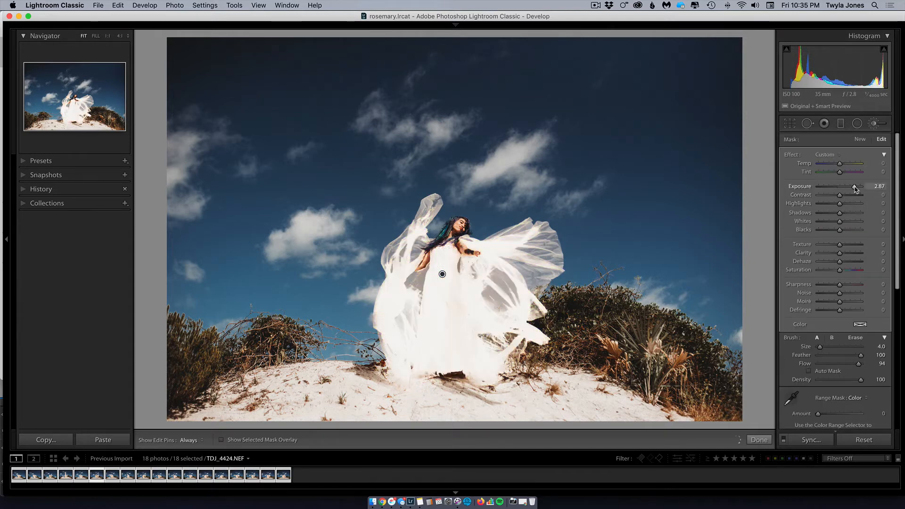
{"action": "left_click_drag", "start_coordinate": [854, 188], "coordinate": [817, 189]}
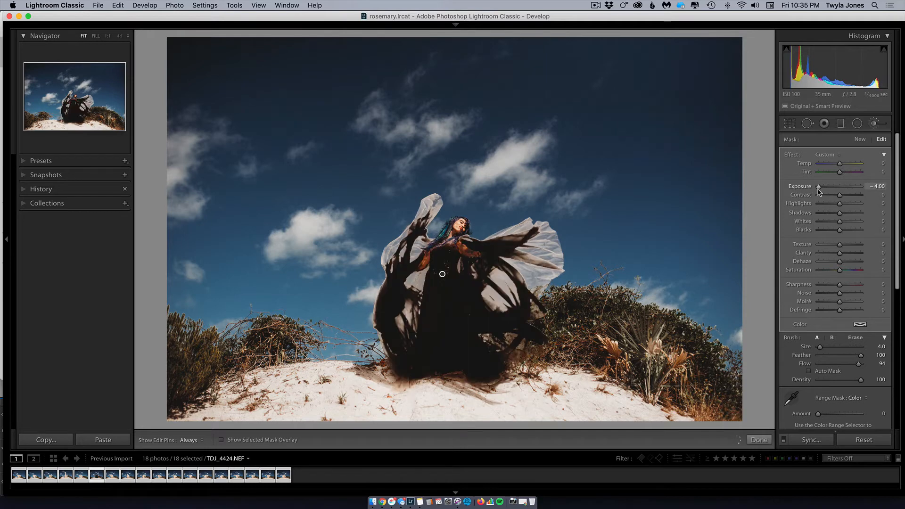
{"action": "left_click_drag", "start_coordinate": [817, 186], "coordinate": [836, 186]}
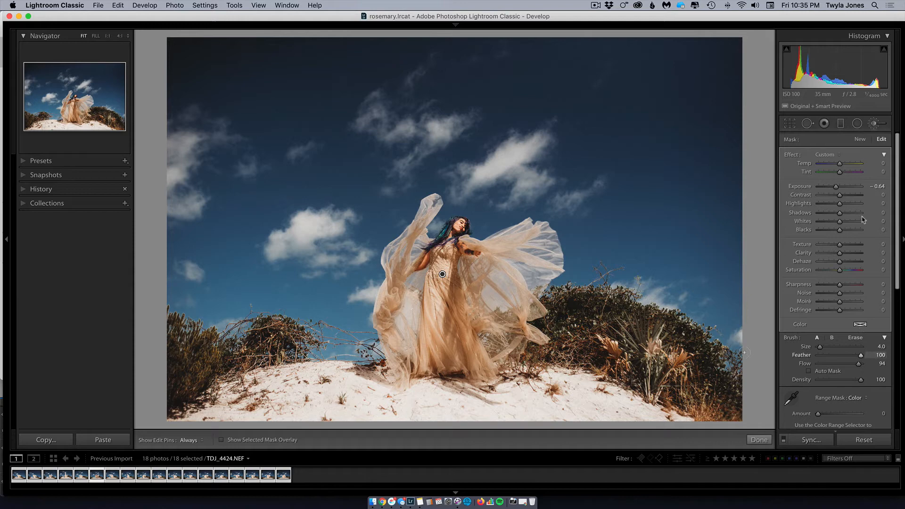
{"action": "left_click_drag", "start_coordinate": [834, 185], "coordinate": [856, 186]}
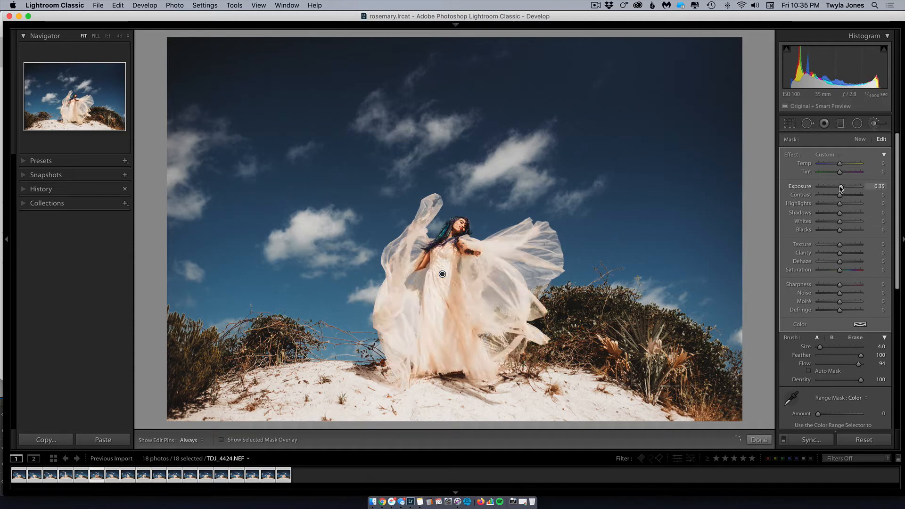
{"action": "left_click_drag", "start_coordinate": [845, 186], "coordinate": [838, 185]}
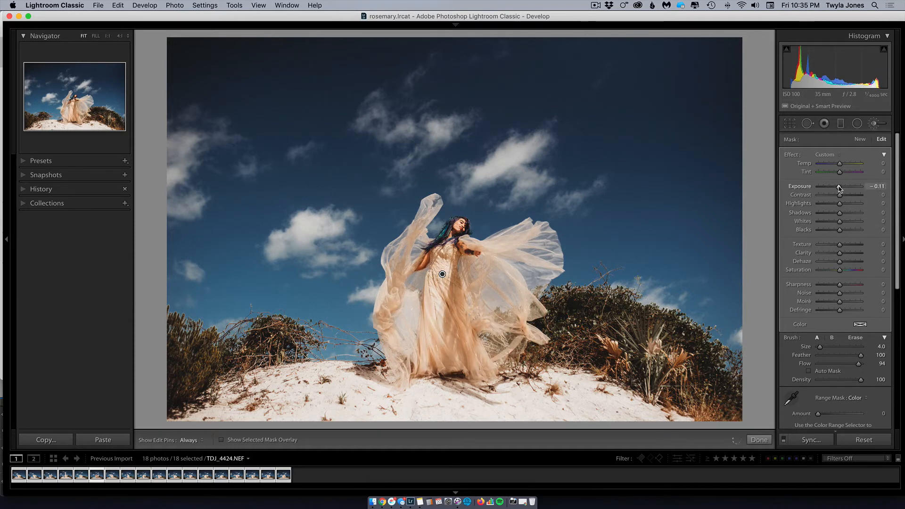
{"action": "left_click", "coordinate": [860, 324]}
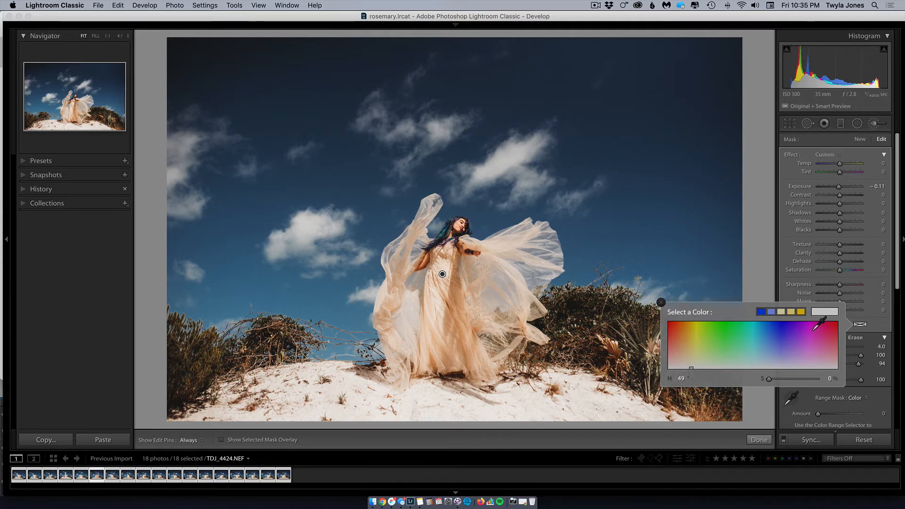
Step: Tint the dress purple, then widen and ease back the color range Amount
{"action": "left_click", "coordinate": [800, 327]}
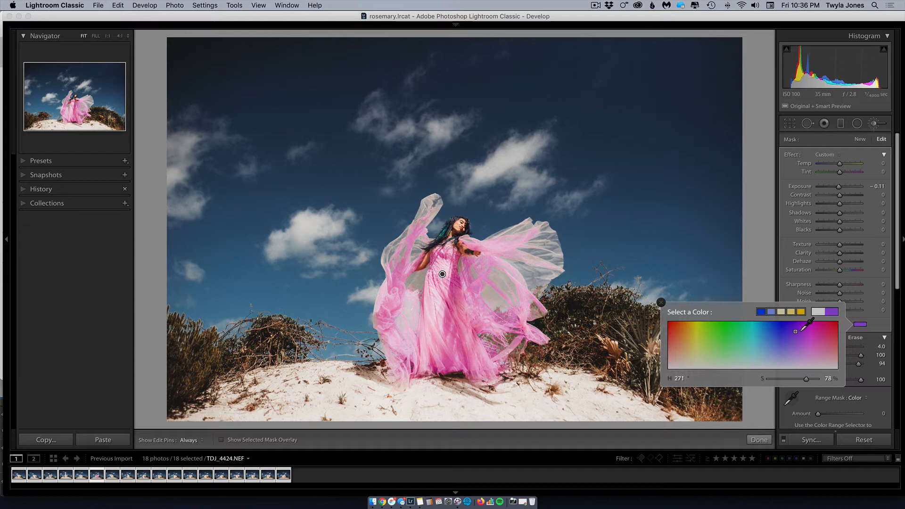
{"action": "left_click_drag", "start_coordinate": [795, 331], "coordinate": [799, 331]}
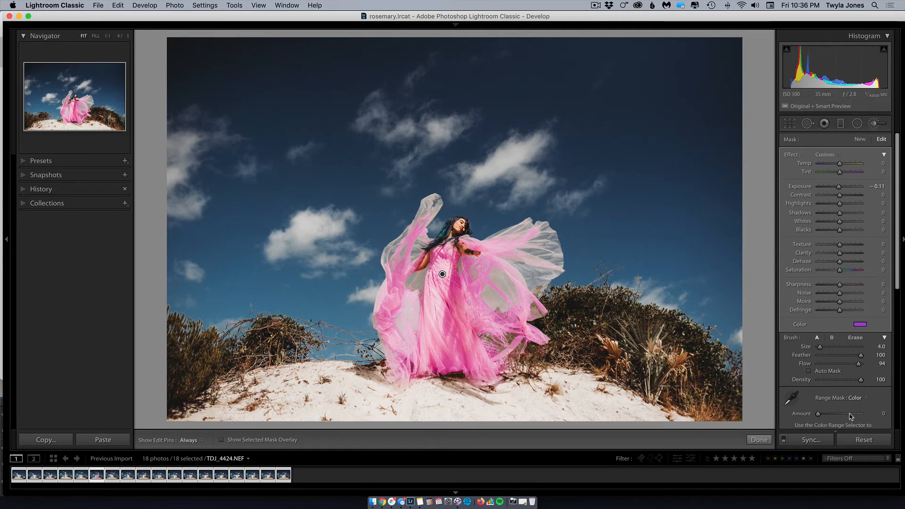
{"action": "left_click_drag", "start_coordinate": [816, 413], "coordinate": [859, 413]}
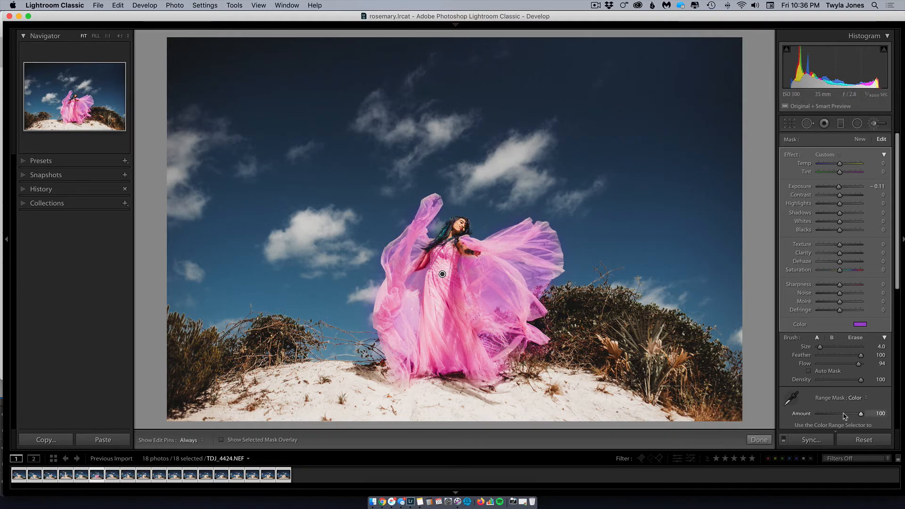
{"action": "left_click_drag", "start_coordinate": [859, 413], "coordinate": [845, 413]}
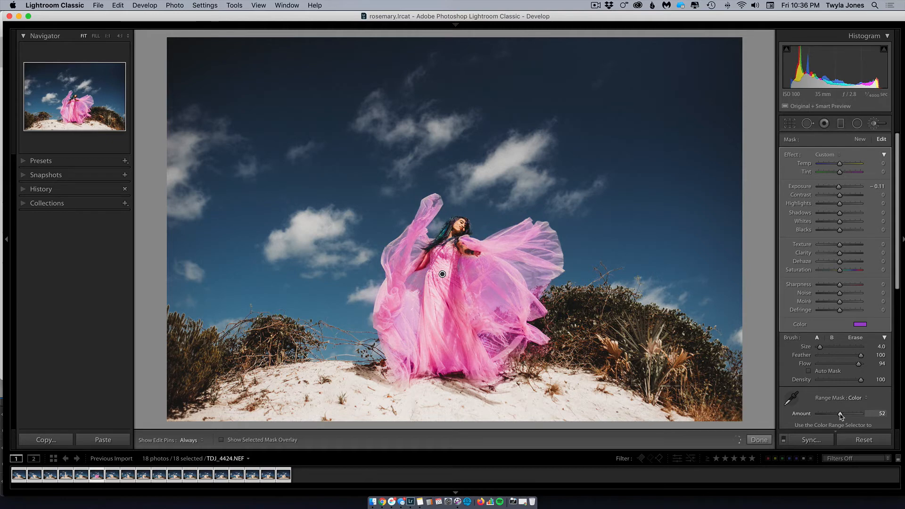
{"action": "left_click_drag", "start_coordinate": [843, 413], "coordinate": [834, 413]}
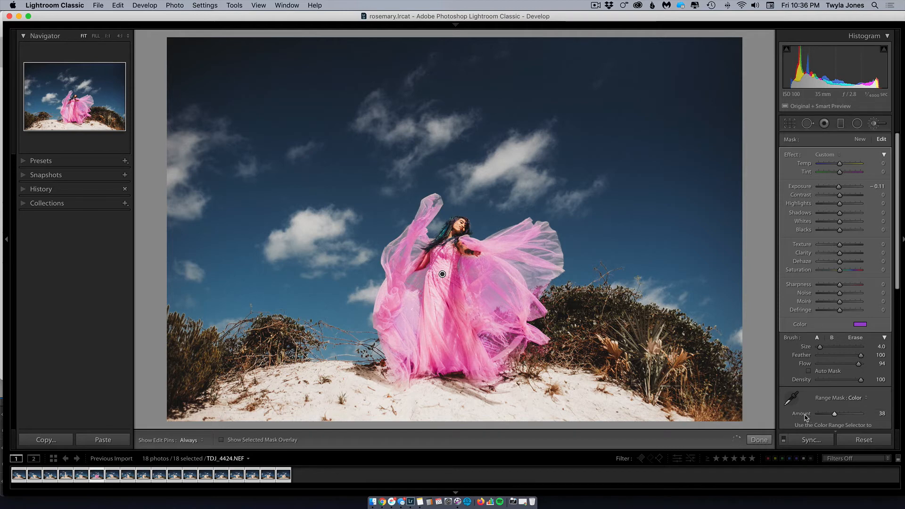
Step: Set the color range mask Amount to 50 and zoom in on the model
{"action": "left_click_drag", "start_coordinate": [833, 413], "coordinate": [838, 413]}
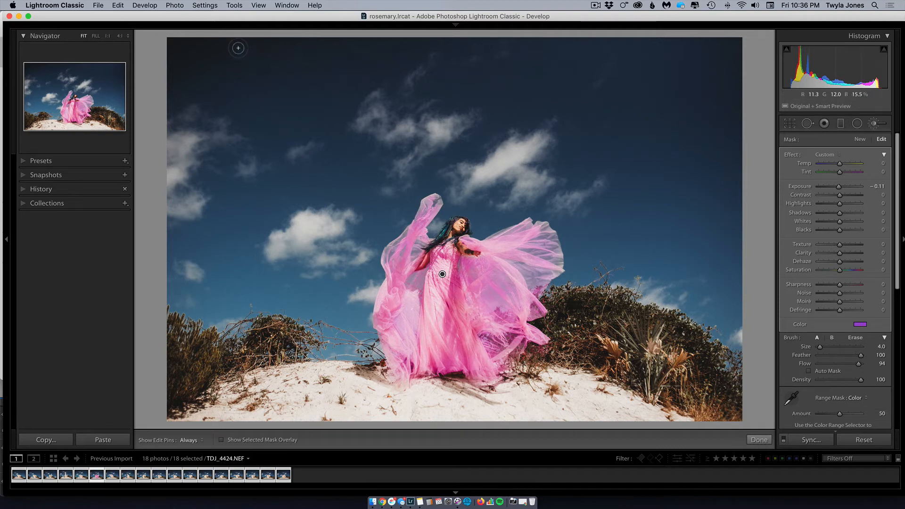
{"action": "left_click", "coordinate": [108, 36]}
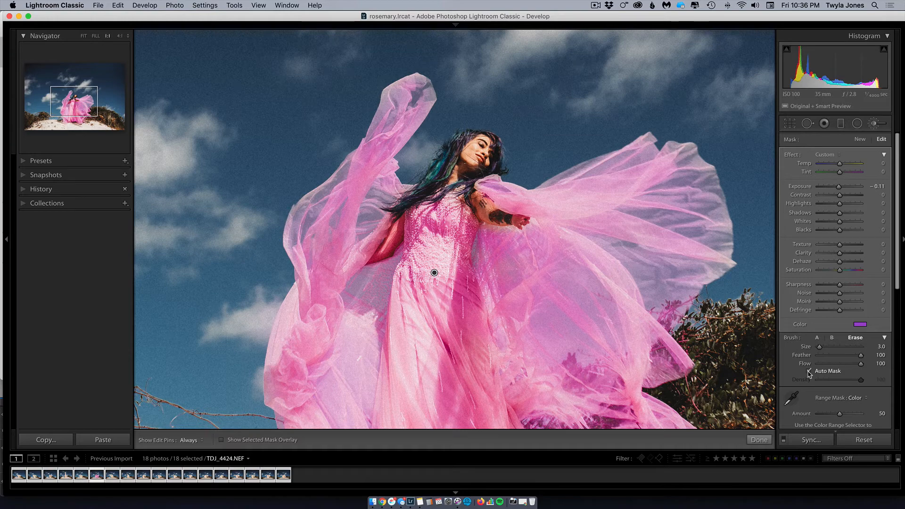
{"action": "mouse_move", "coordinate": [810, 372]}
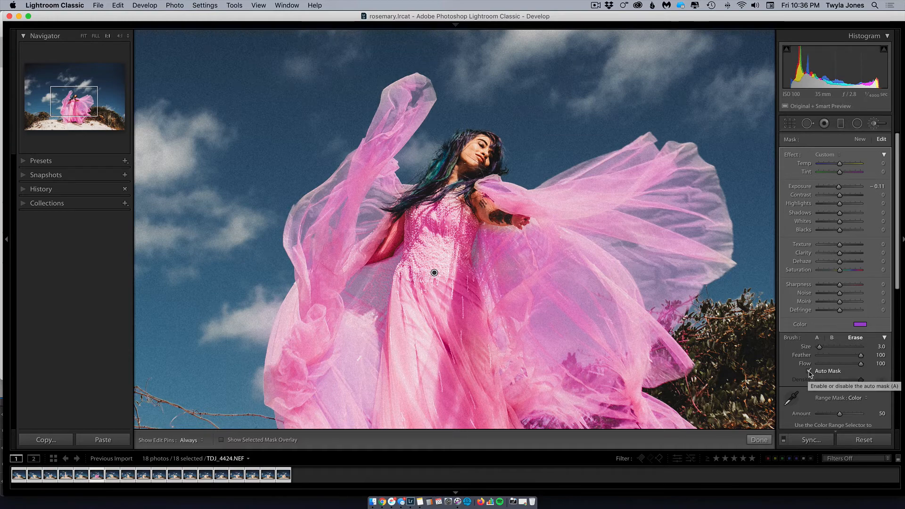
Step: Enable Auto Mask for the erase brush
{"action": "left_click", "coordinate": [810, 371]}
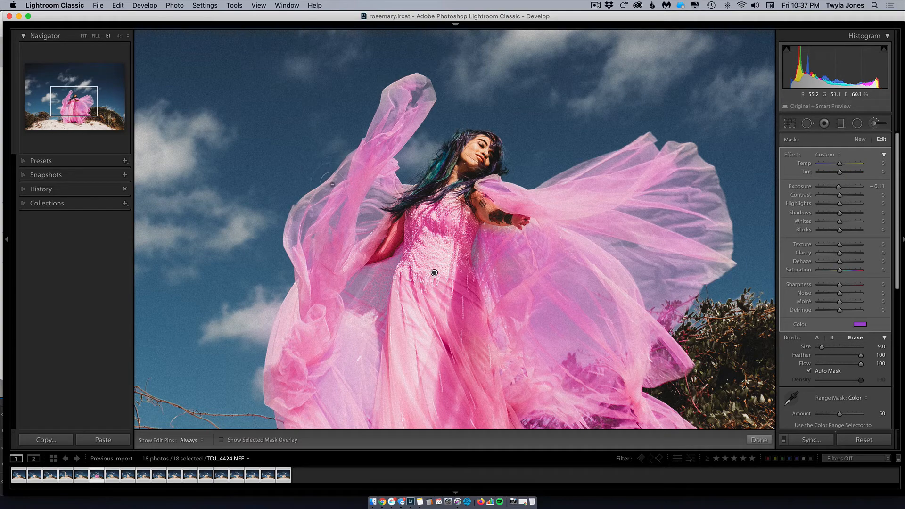
{"action": "mouse_move", "coordinate": [326, 169]}
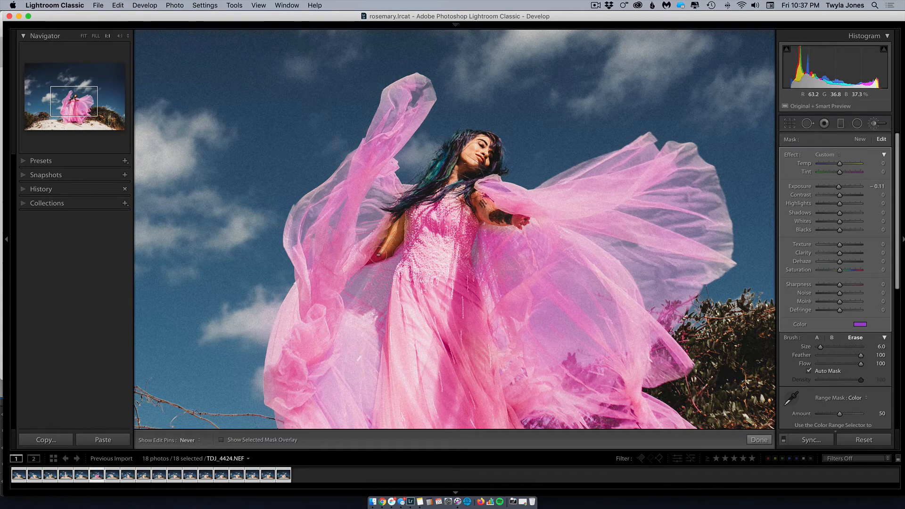
Step: Erase the pink tint from the model's arms with the auto-masked eraser
{"action": "left_click", "coordinate": [432, 271]}
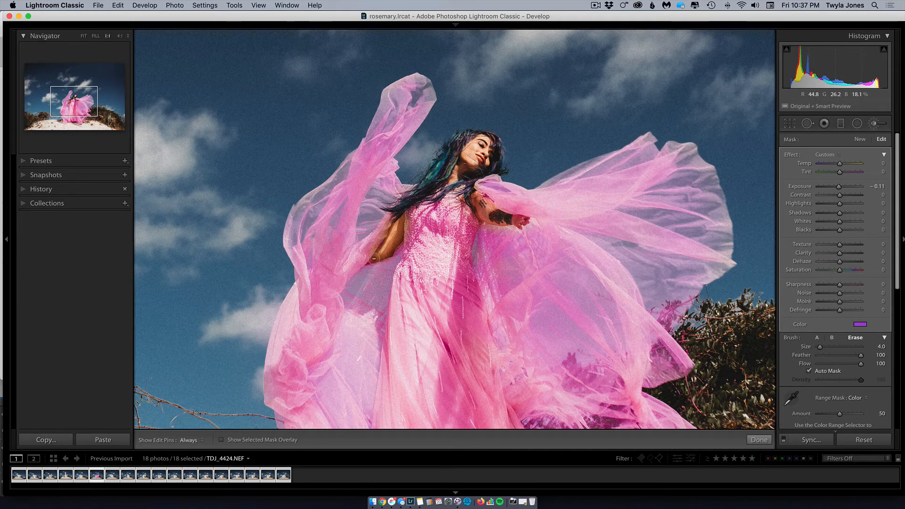
{"action": "left_click", "coordinate": [432, 272]}
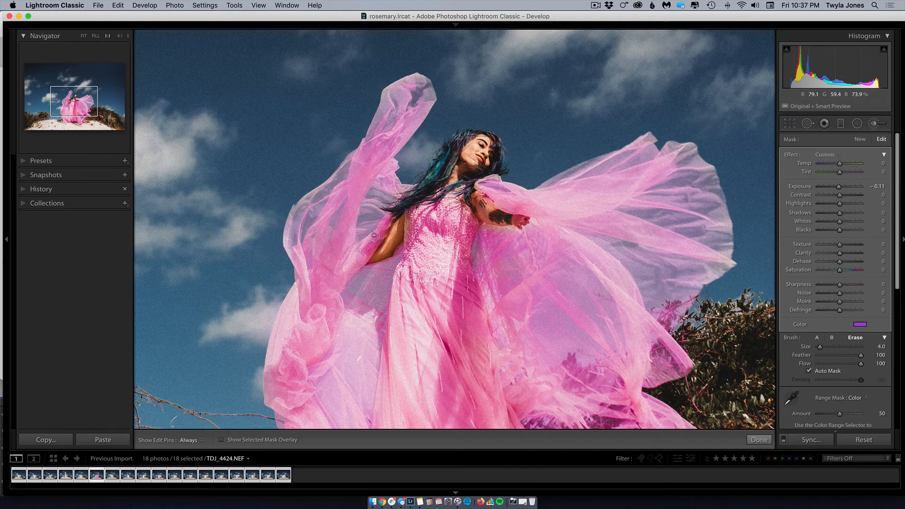
{"action": "left_click", "coordinate": [190, 439]}
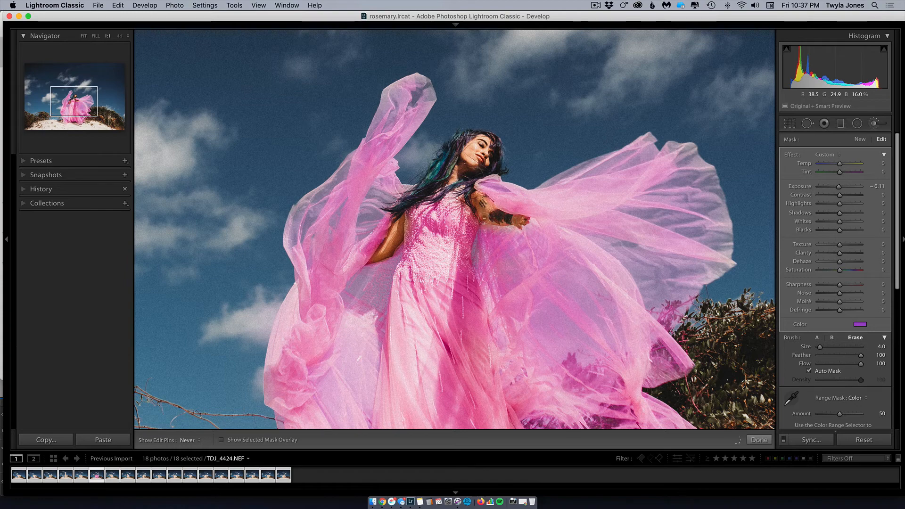
{"action": "left_click", "coordinate": [190, 440]}
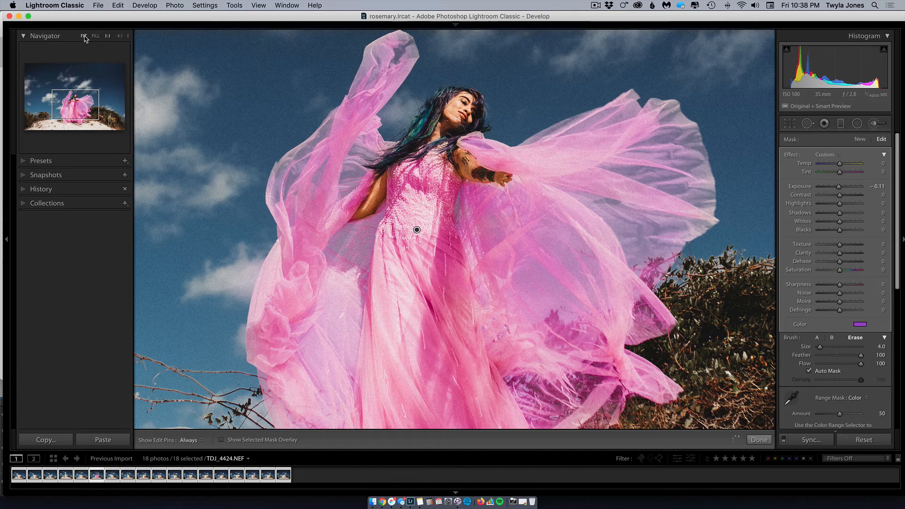
Step: Fit the photo in view, then set brush Saturation to -55 and Exposure to -1.29
{"action": "left_click", "coordinate": [85, 36]}
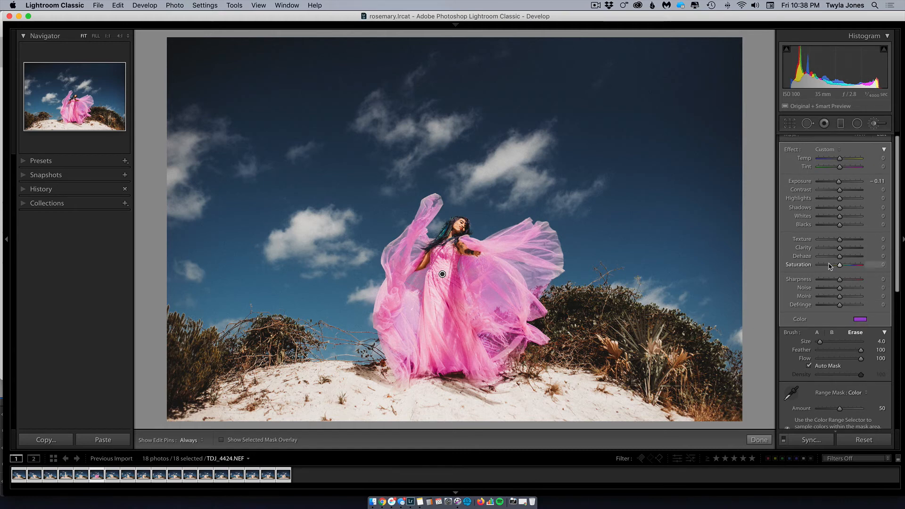
{"action": "left_click_drag", "start_coordinate": [840, 264], "coordinate": [827, 265]}
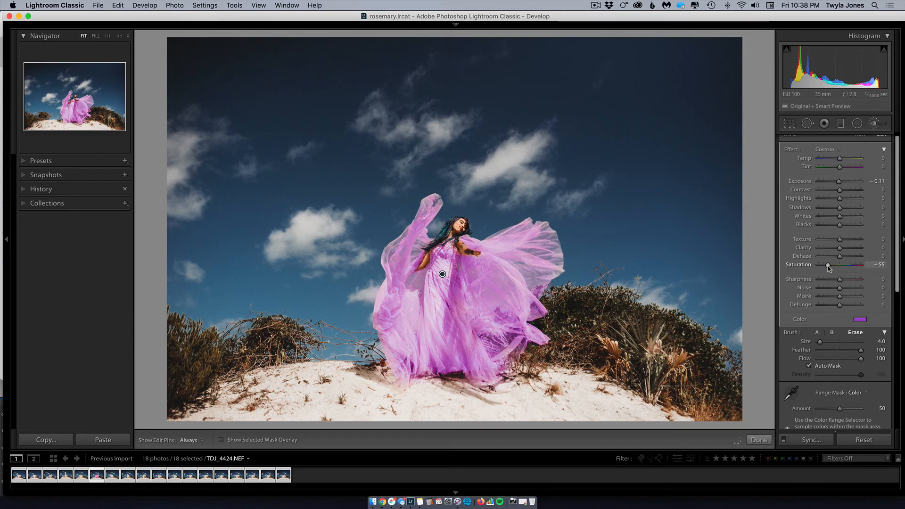
{"action": "mouse_move", "coordinate": [837, 190]}
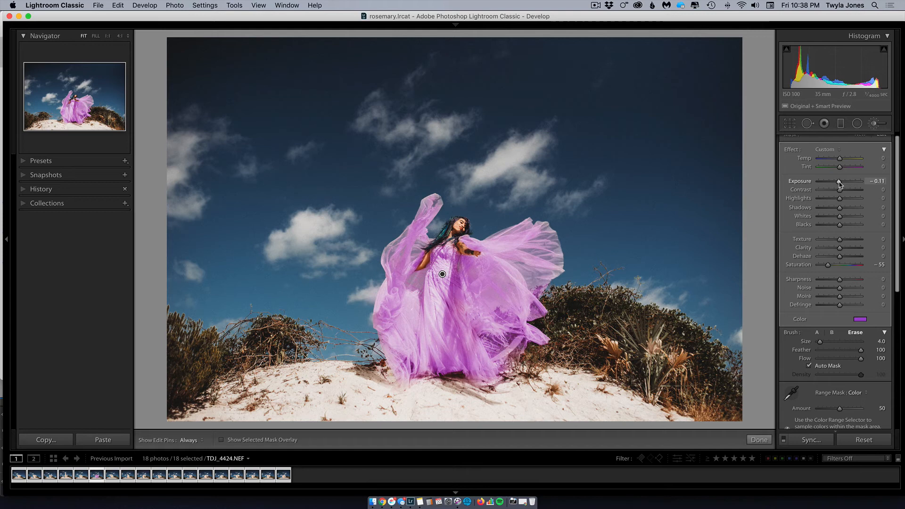
{"action": "left_click_drag", "start_coordinate": [842, 181], "coordinate": [819, 181]}
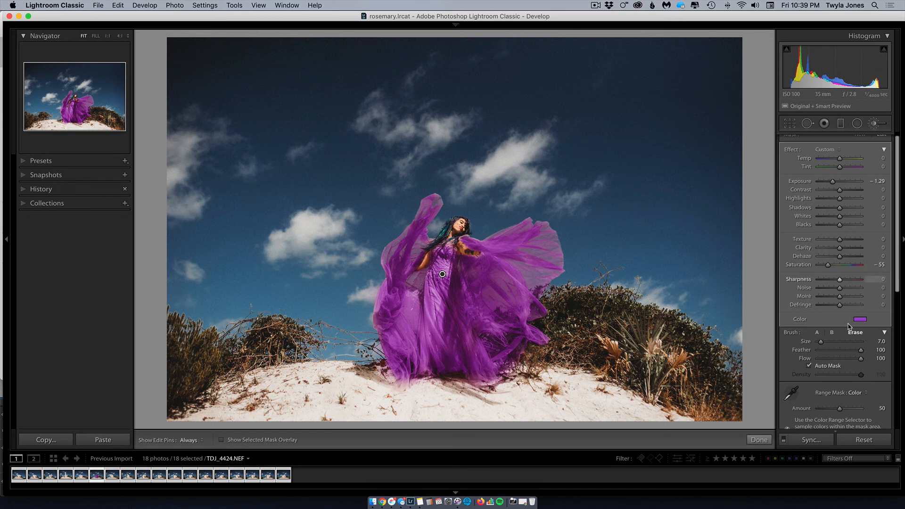
Step: Tint the dress pale blue-green and drop mask Saturation to -100 for deep teal
{"action": "left_click", "coordinate": [859, 319]}
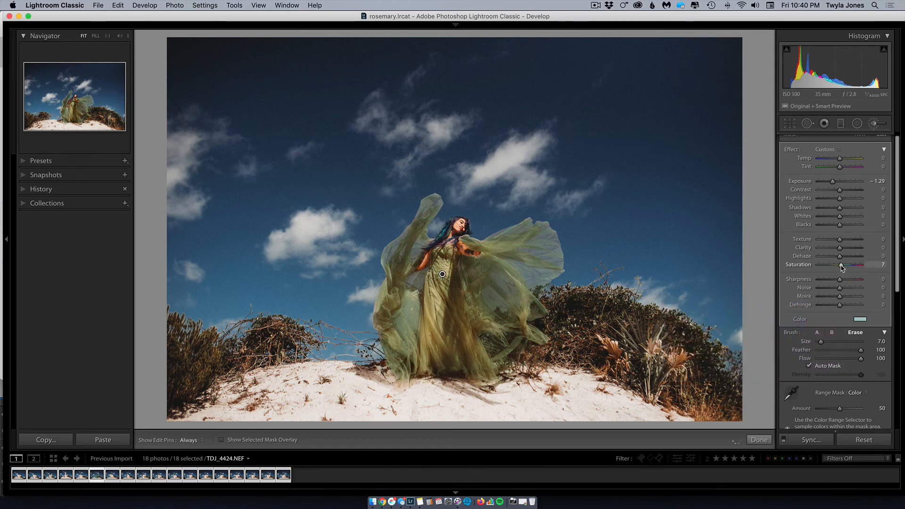
{"action": "left_click_drag", "start_coordinate": [839, 265], "coordinate": [818, 265]}
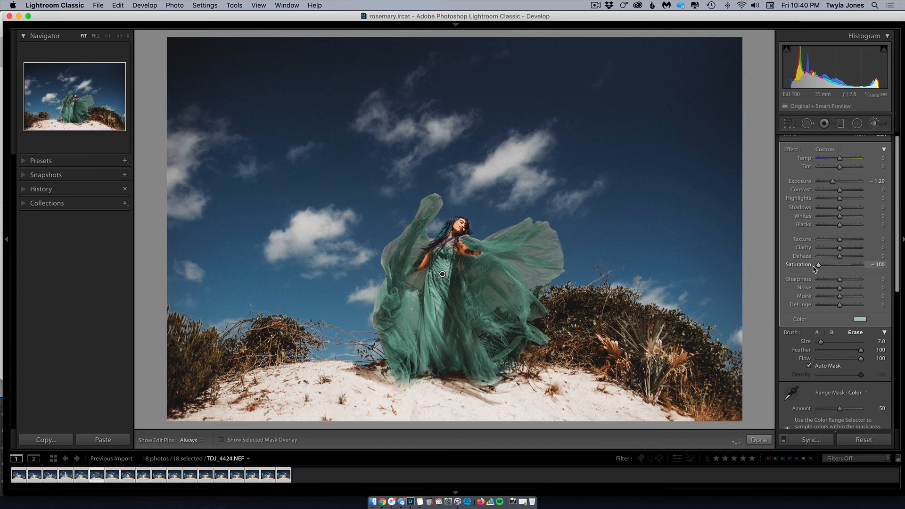
{"action": "mouse_move", "coordinate": [827, 253]}
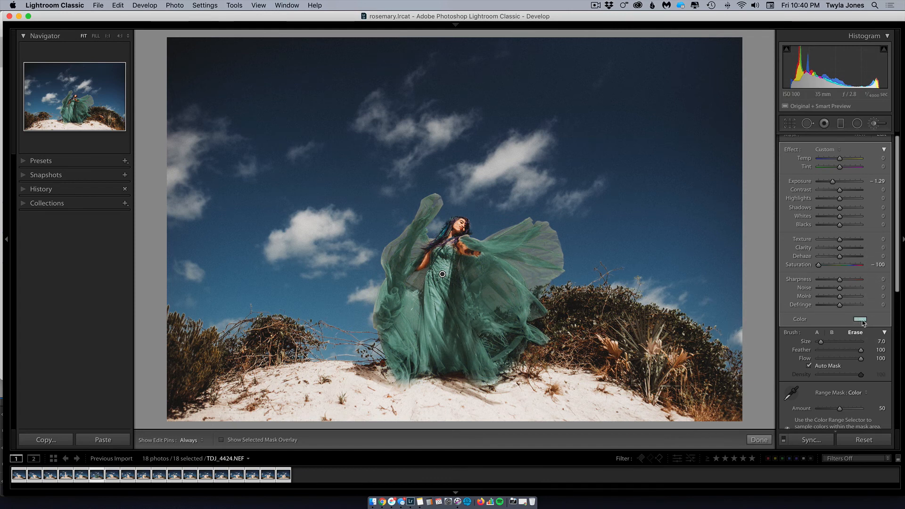
Step: Pick a warm taupe tint in the mask's Select a Color picker
{"action": "left_click", "coordinate": [859, 318]}
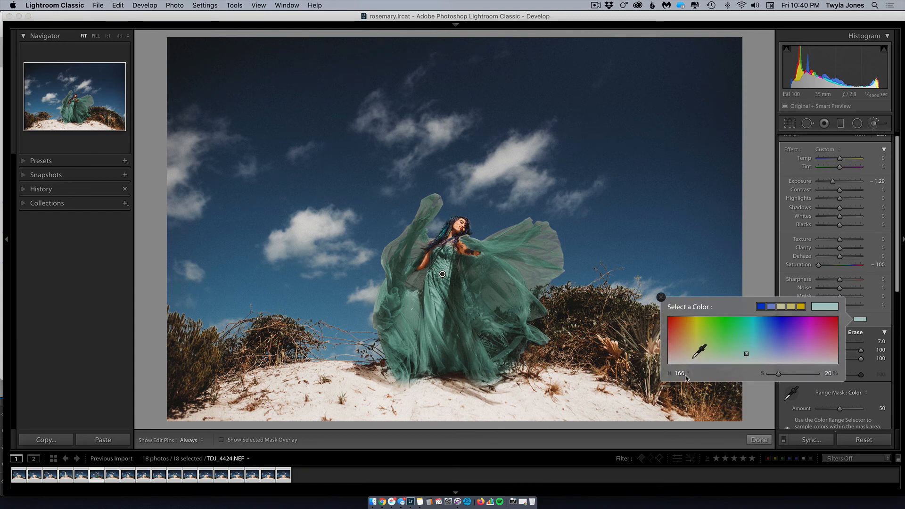
{"action": "left_click_drag", "start_coordinate": [681, 349], "coordinate": [689, 351]}
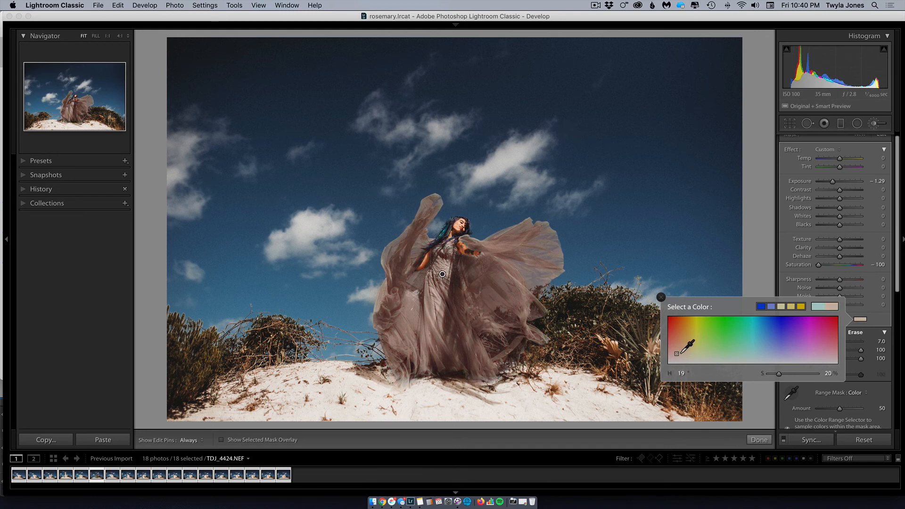
{"action": "mouse_move", "coordinate": [739, 340]}
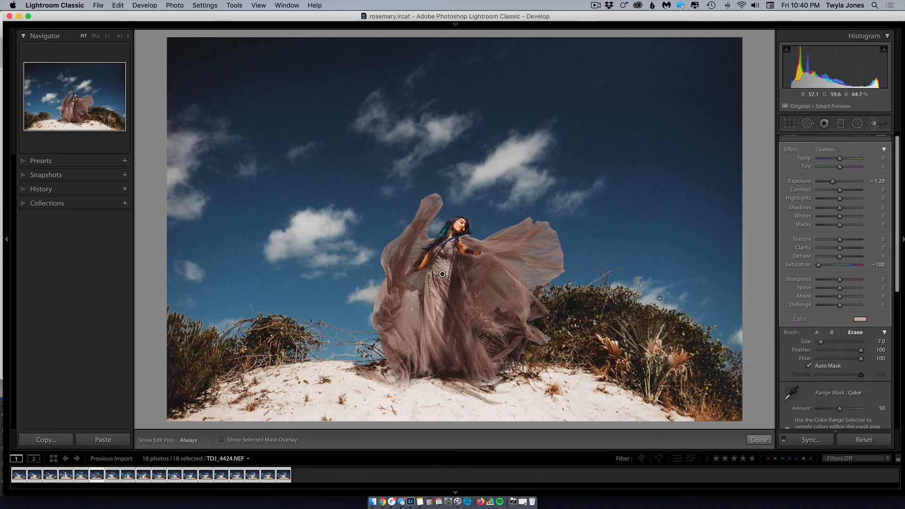
{"action": "mouse_move", "coordinate": [852, 202]}
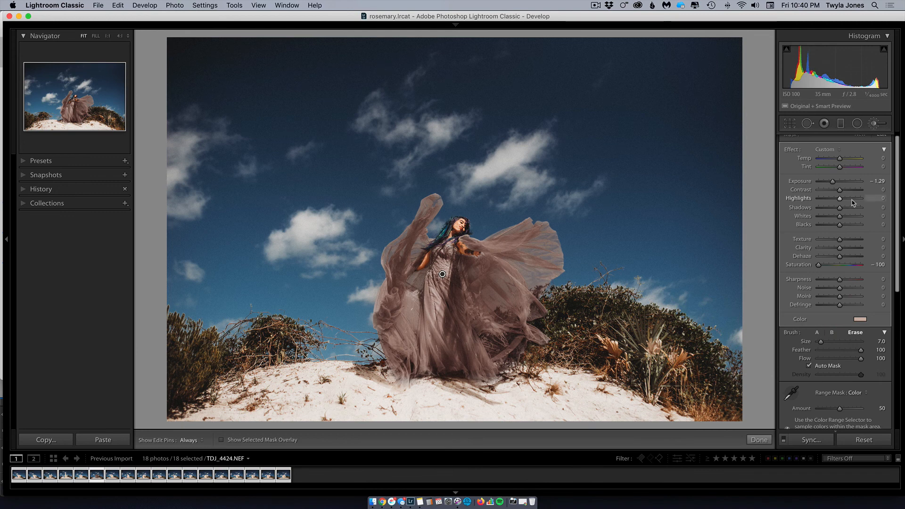
{"action": "mouse_move", "coordinate": [848, 197]}
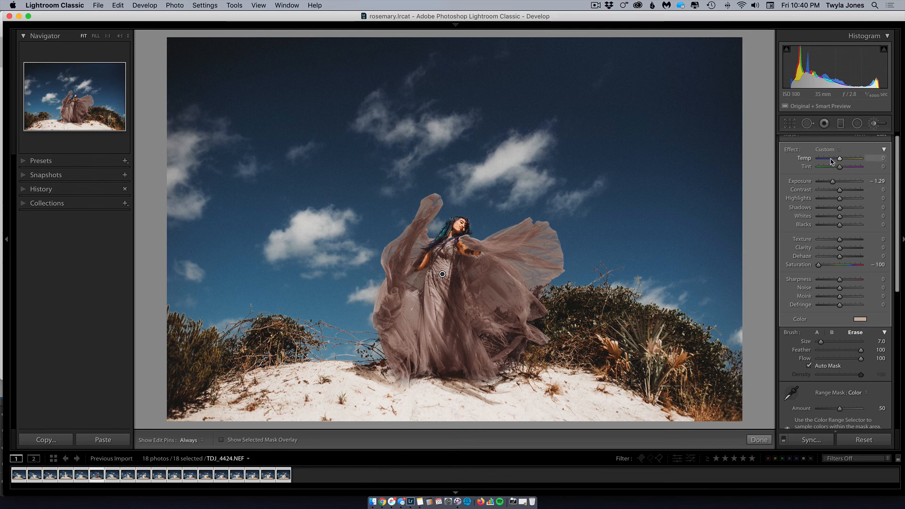
{"action": "mouse_move", "coordinate": [876, 249]}
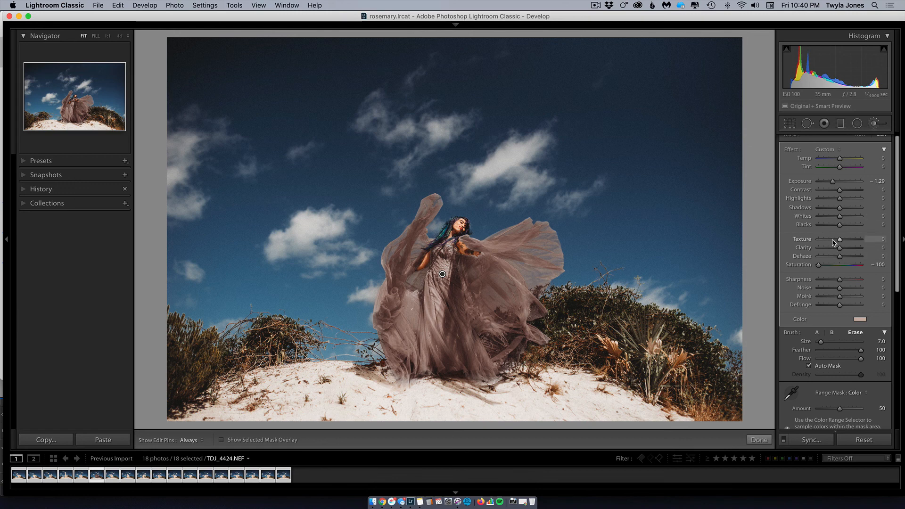
Step: Lower the dress mask Texture to -33, then settle it at about -4
{"action": "left_click_drag", "start_coordinate": [839, 239], "coordinate": [832, 239]}
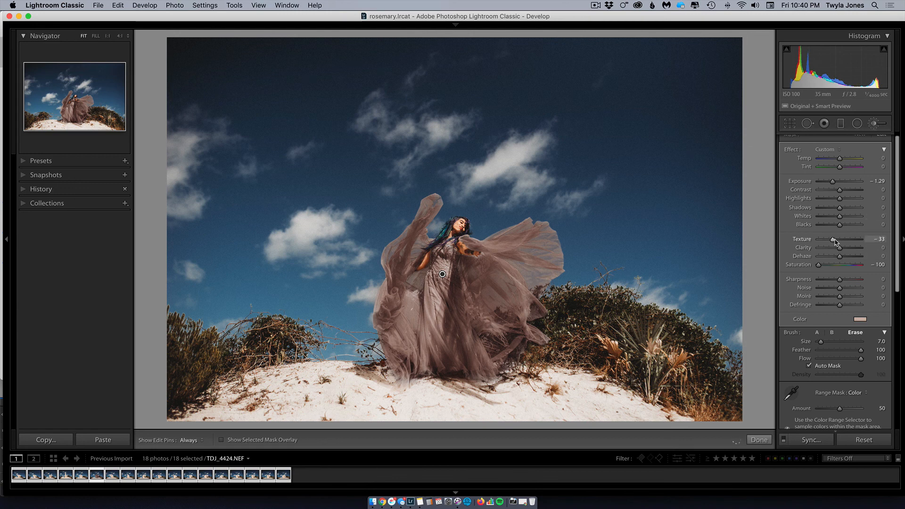
{"action": "mouse_move", "coordinate": [840, 242]}
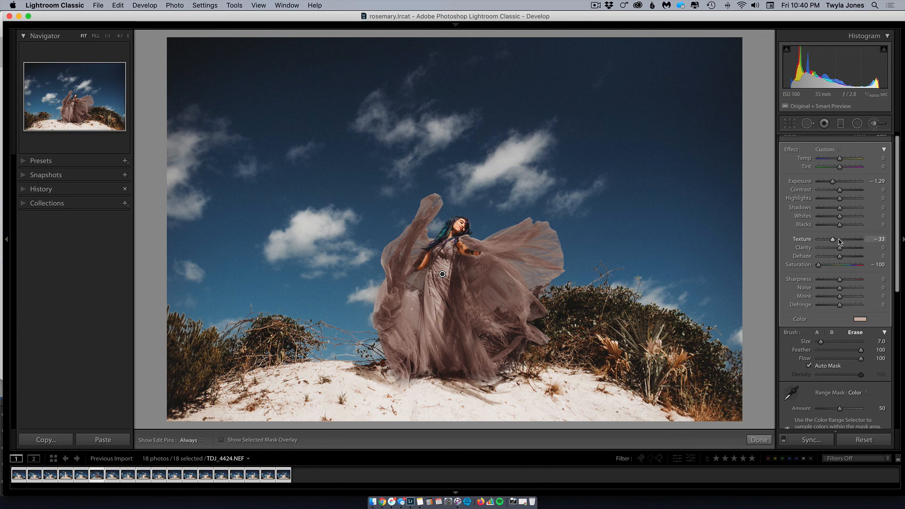
{"action": "left_click_drag", "start_coordinate": [832, 238], "coordinate": [839, 239]}
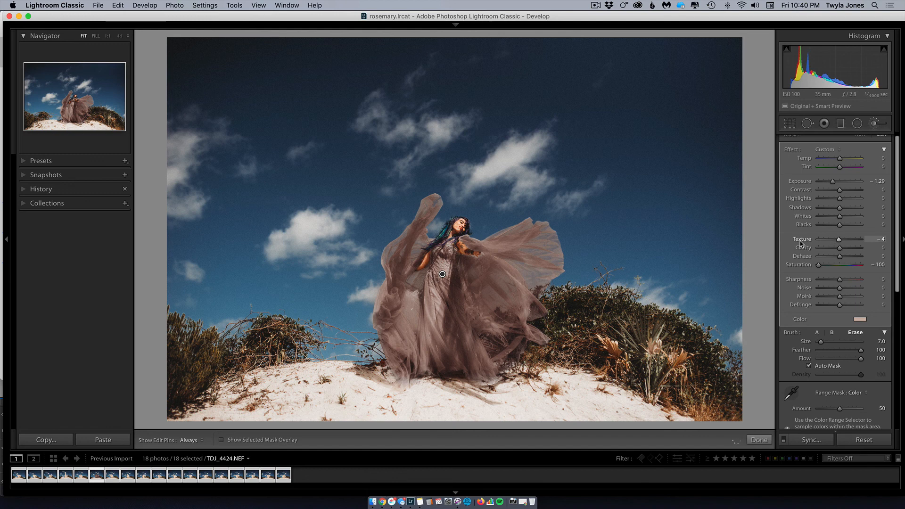